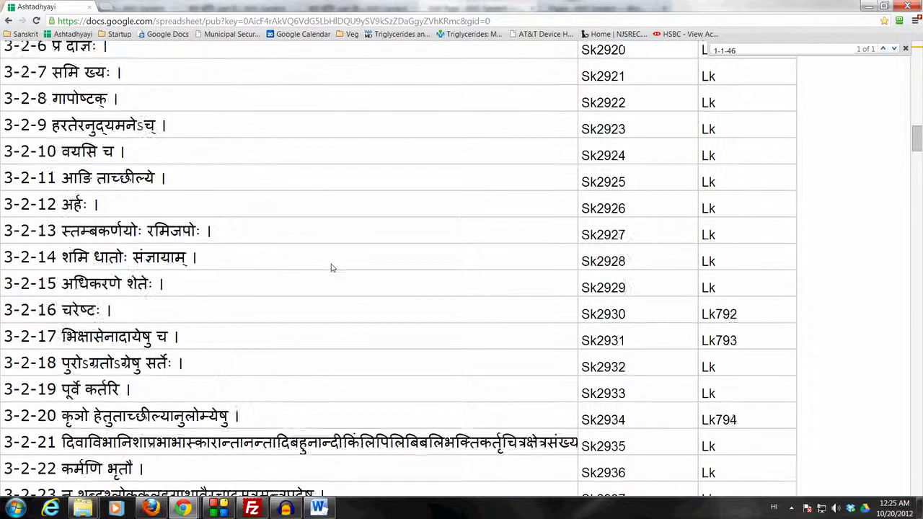
Step: Highlight the phrase about composition with a पदम्
{"action": "scroll", "scroll_direction": "down", "scroll_amount": 3}
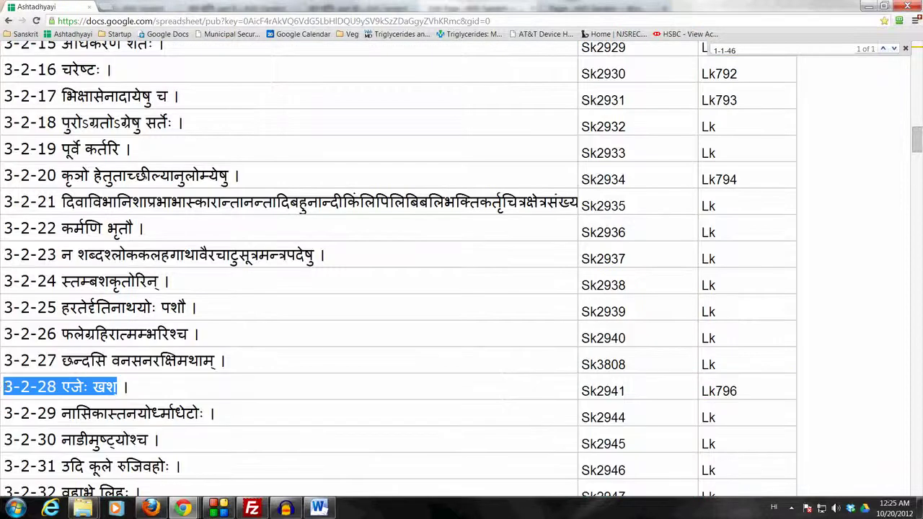
{"action": "mouse_move", "coordinate": [427, 127]}
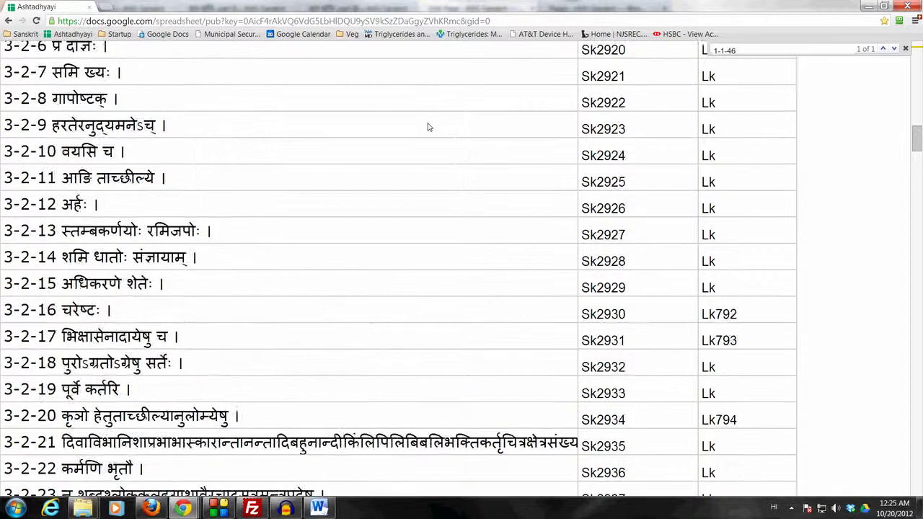
{"action": "scroll", "scroll_direction": "up", "scroll_amount": 3}
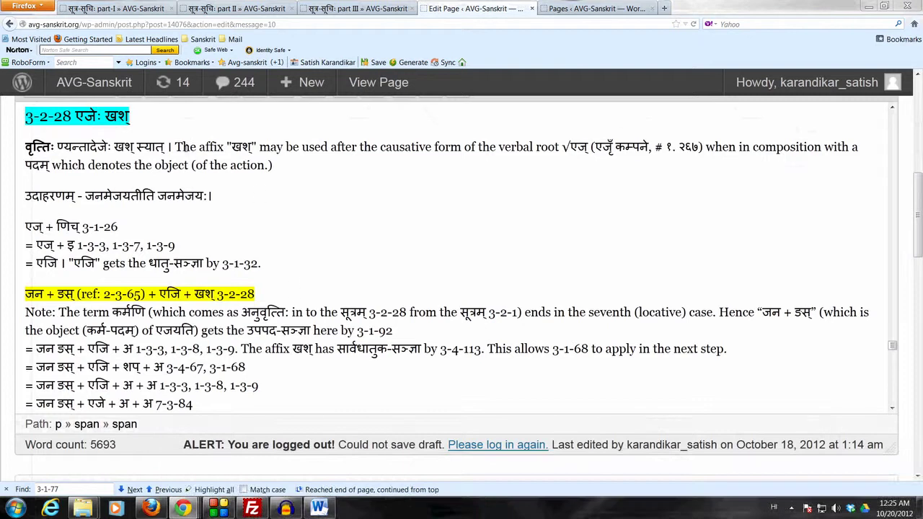
{"action": "left_click_drag", "start_coordinate": [174, 146], "coordinate": [568, 147]}
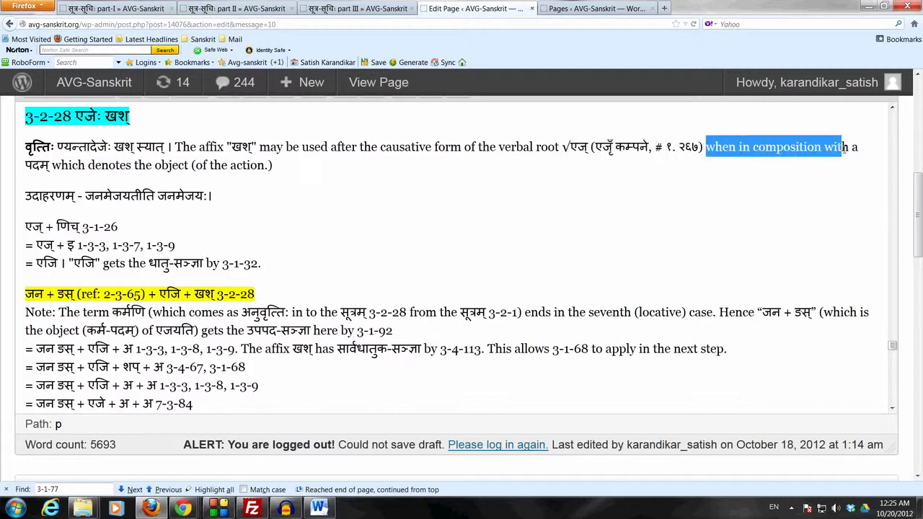
{"action": "left_click_drag", "start_coordinate": [843, 146], "coordinate": [272, 165]}
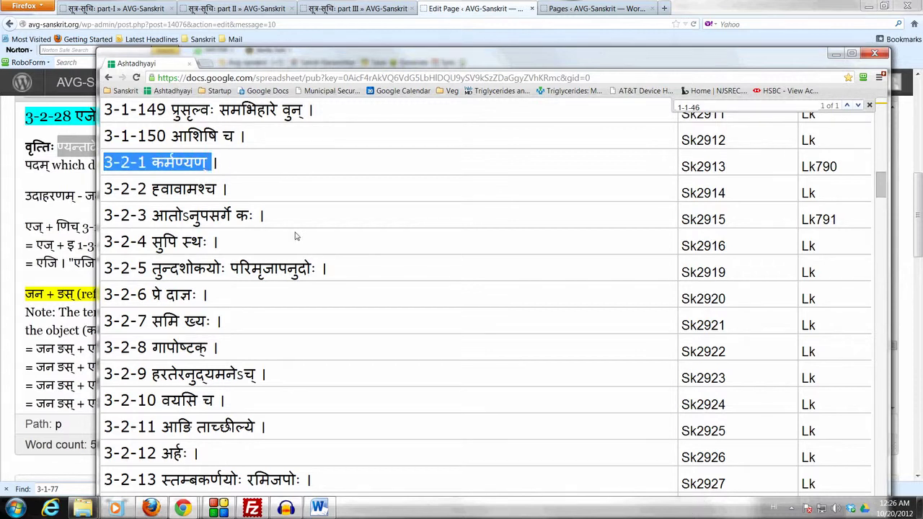
Step: Scroll down the sheet to the sutra 3-2-28 entry and select it
{"action": "scroll", "scroll_direction": "down", "scroll_amount": 3}
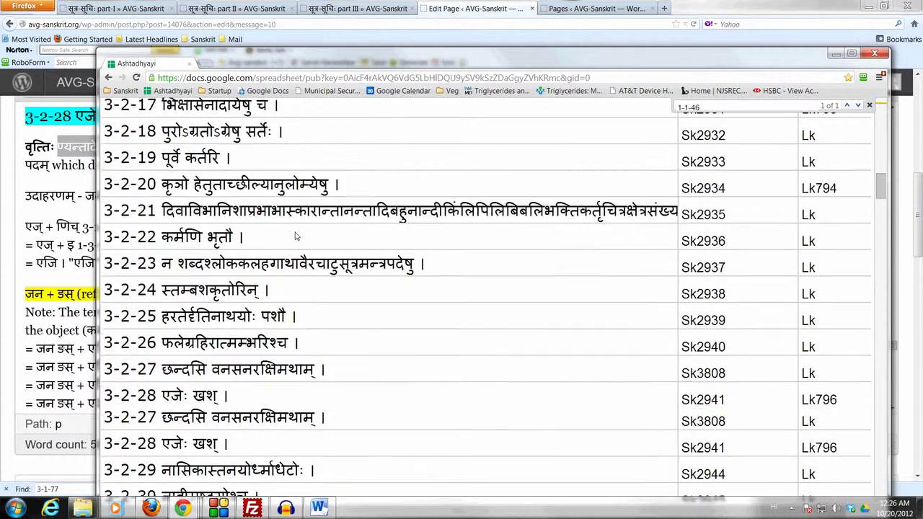
{"action": "scroll", "scroll_direction": "down", "scroll_amount": 3}
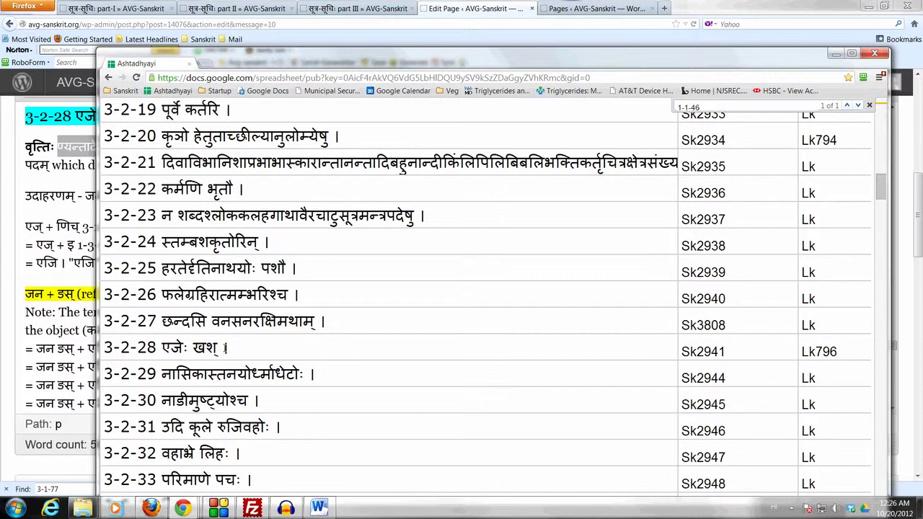
{"action": "double_click", "coordinate": [162, 347]}
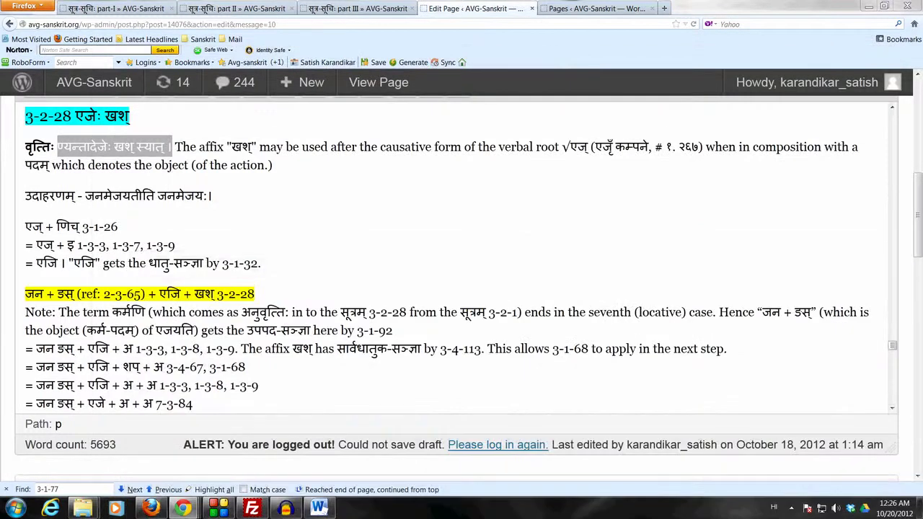
{"action": "mouse_move", "coordinate": [241, 226]}
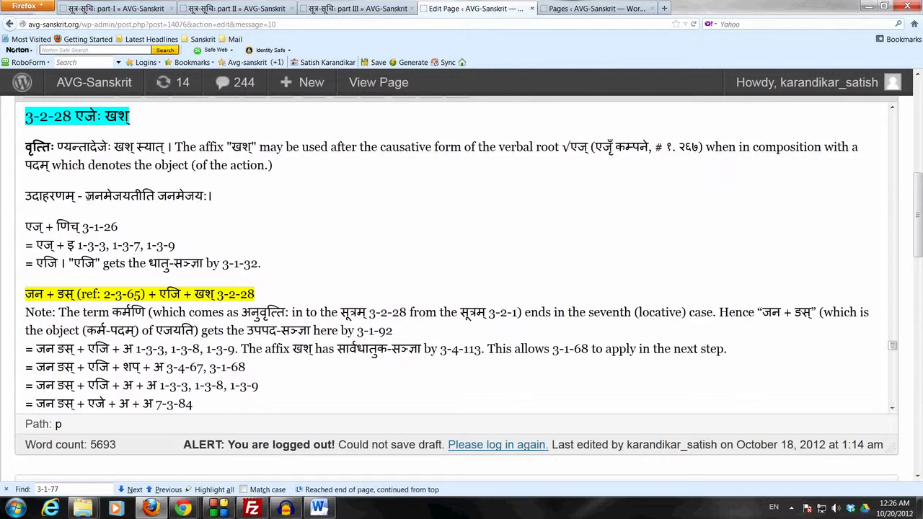
{"action": "left_click_drag", "start_coordinate": [85, 195], "coordinate": [212, 195]}
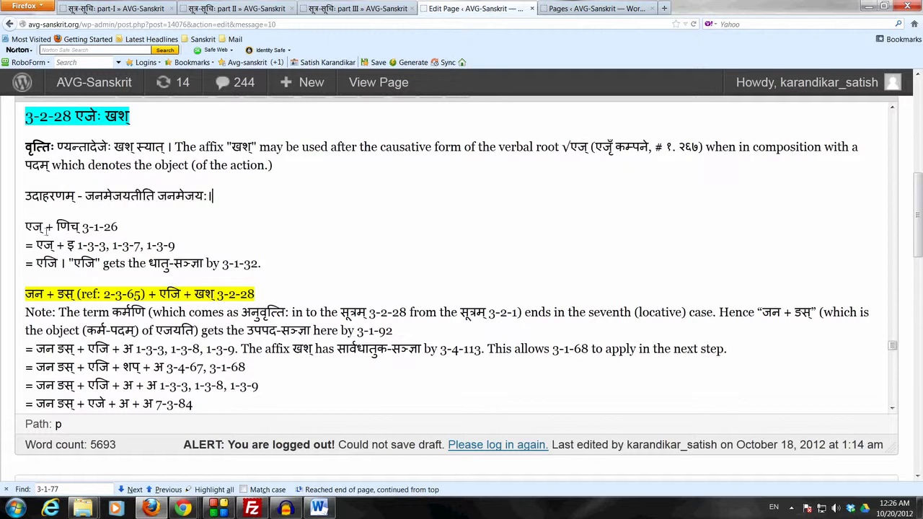
{"action": "double_click", "coordinate": [34, 226]}
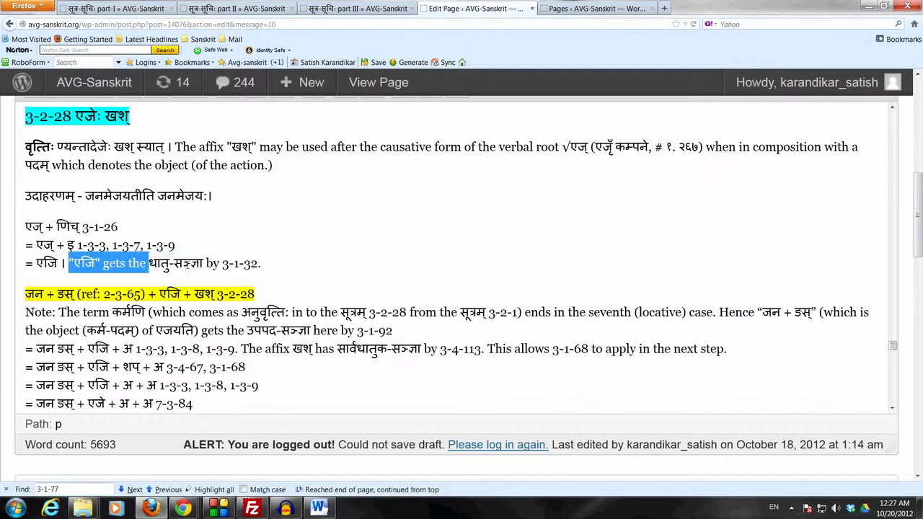
Step: Scroll through the जनमेजय derivation and select the affix खश् in the yellow line
{"action": "scroll", "scroll_direction": "down", "scroll_amount": 3}
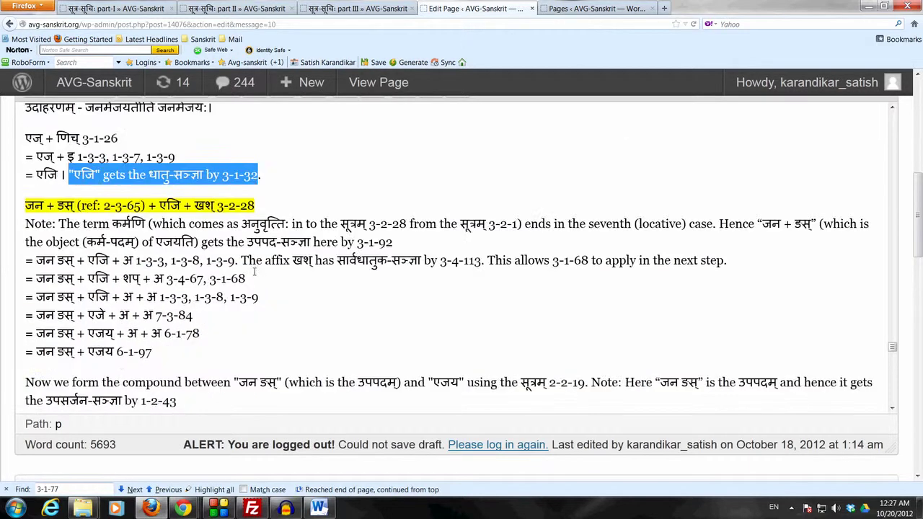
{"action": "scroll", "scroll_direction": "down", "scroll_amount": 3}
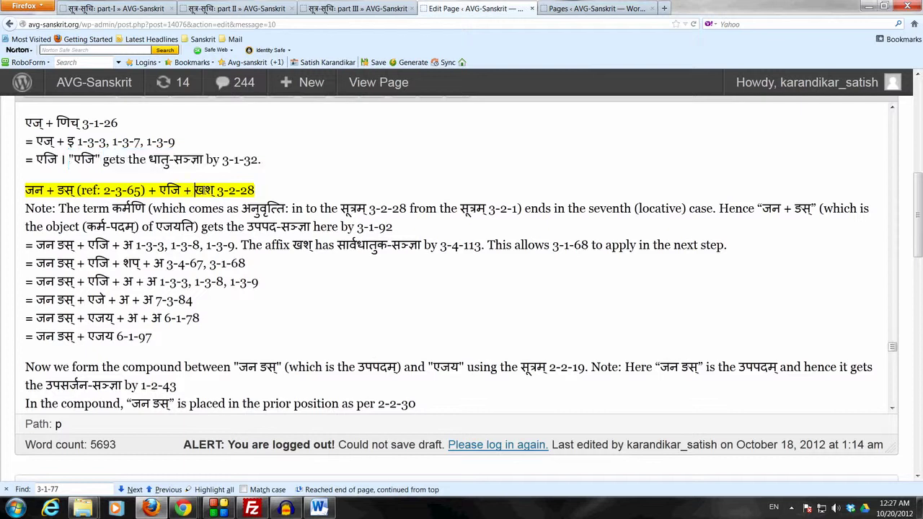
{"action": "double_click", "coordinate": [170, 189]}
{"action": "type", "text": "2-3-65"}
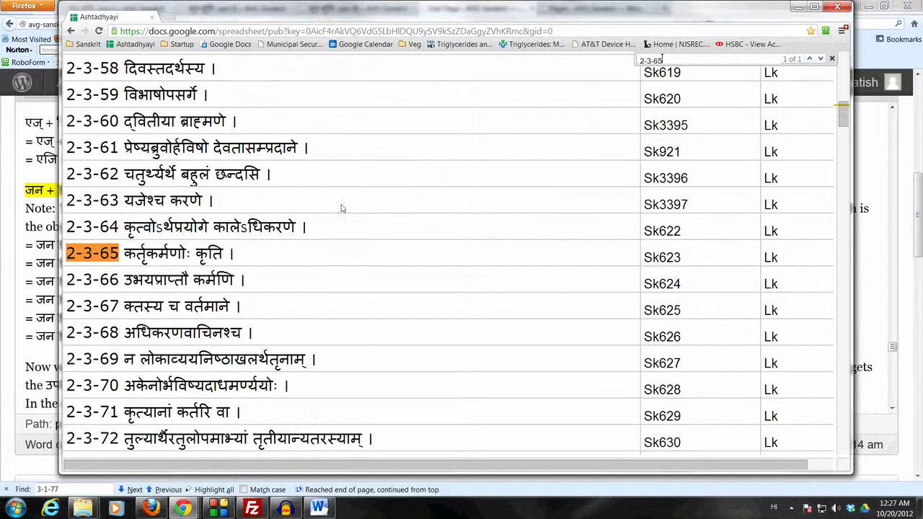
Step: Select the sutra 2-3-65 entry in the Ashtadhyayi list
{"action": "double_click", "coordinate": [152, 253]}
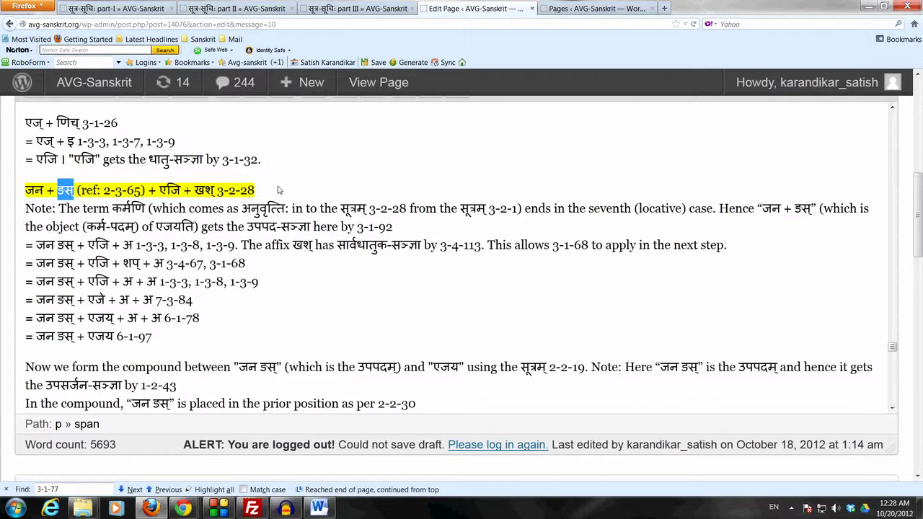
{"action": "mouse_move", "coordinate": [687, 200]}
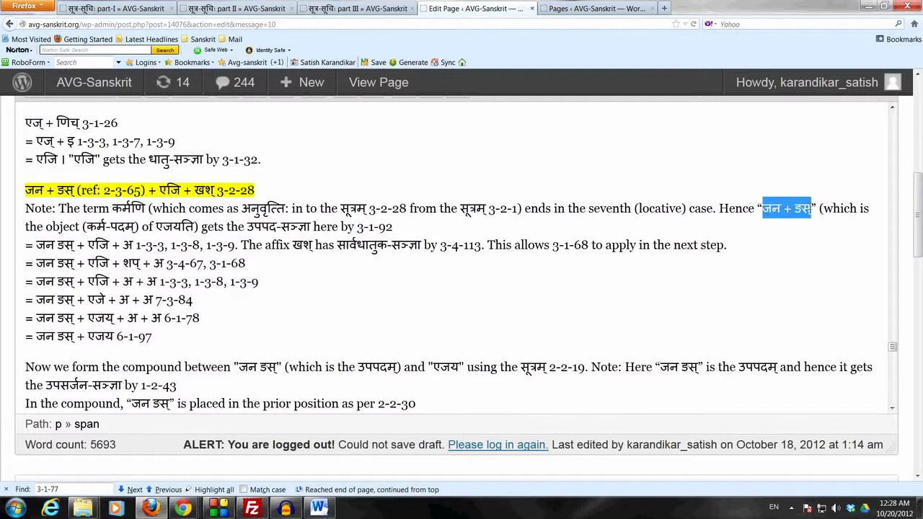
{"action": "left_click", "coordinate": [415, 209]}
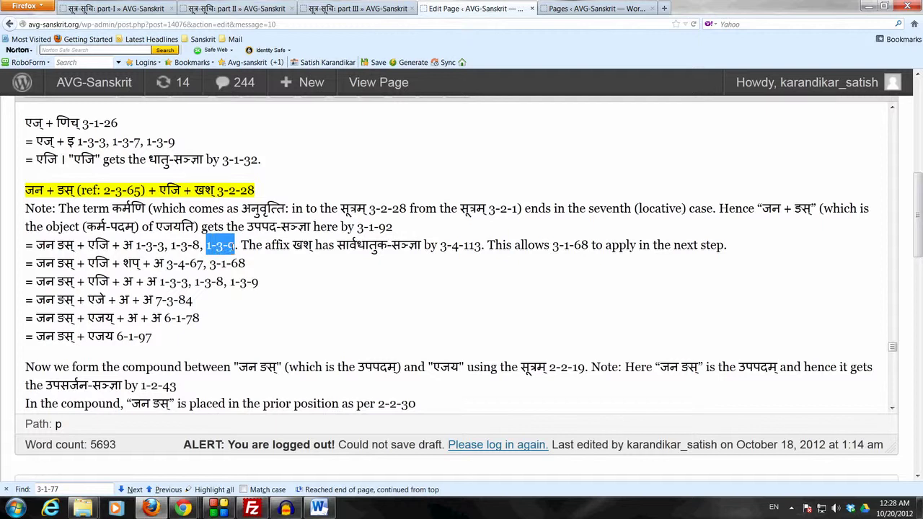
{"action": "left_click_drag", "start_coordinate": [241, 244], "coordinate": [481, 244]}
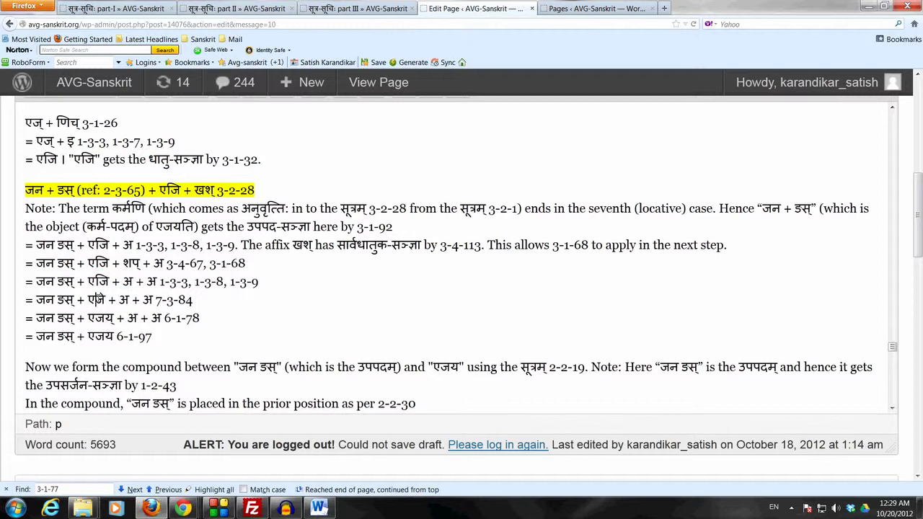
{"action": "double_click", "coordinate": [100, 299]}
{"action": "type", "text": "े"}
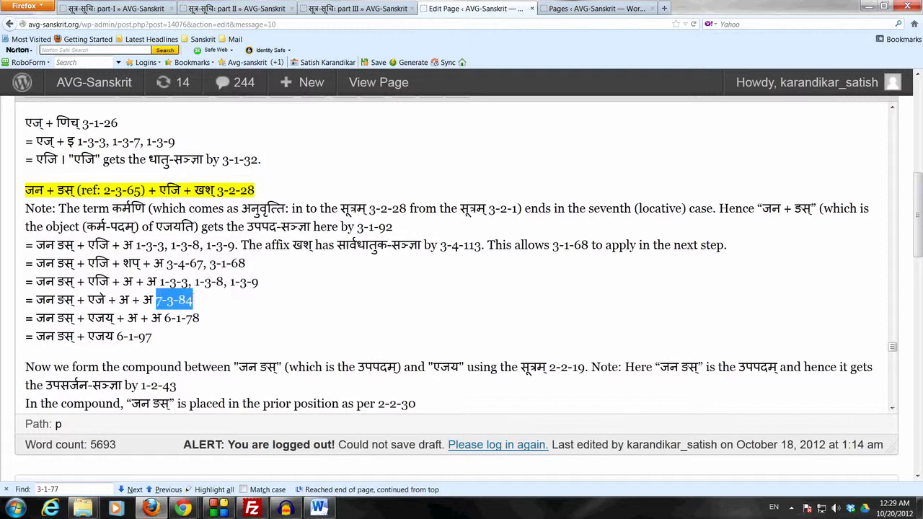
{"action": "mouse_move", "coordinate": [532, 433]}
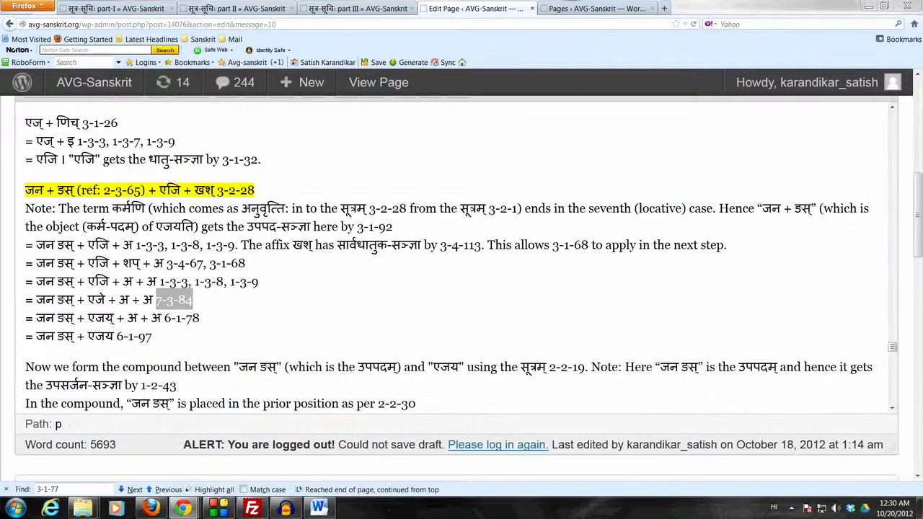
{"action": "double_click", "coordinate": [105, 318]}
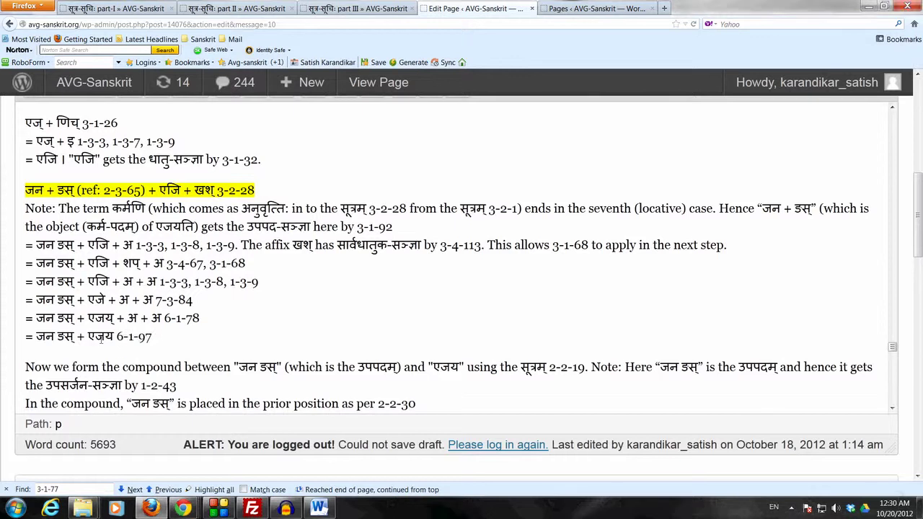
{"action": "left_click_drag", "start_coordinate": [36, 337], "coordinate": [113, 337]}
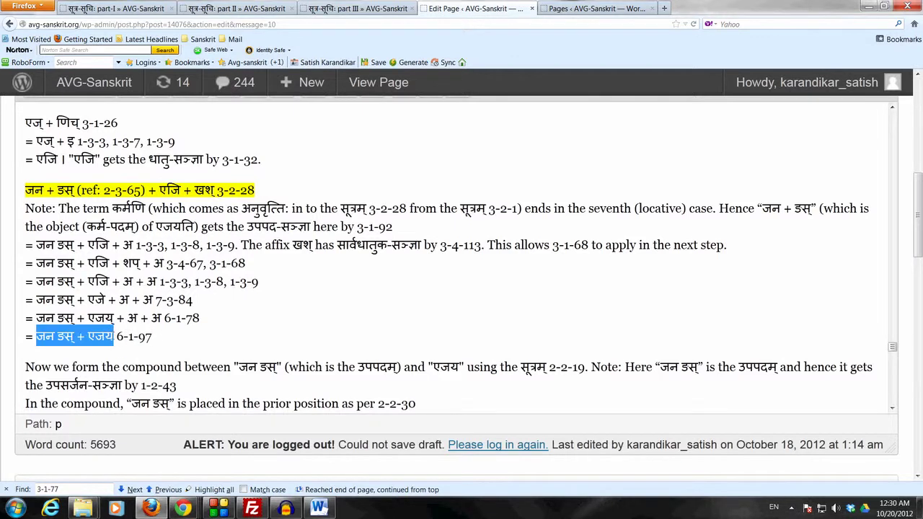
{"action": "scroll", "scroll_direction": "down", "scroll_amount": 3}
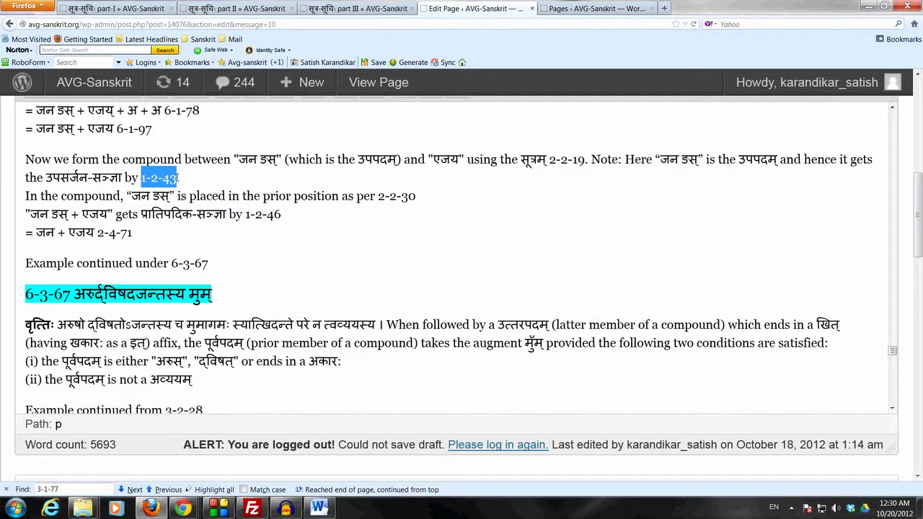
{"action": "mouse_move", "coordinate": [514, 157]}
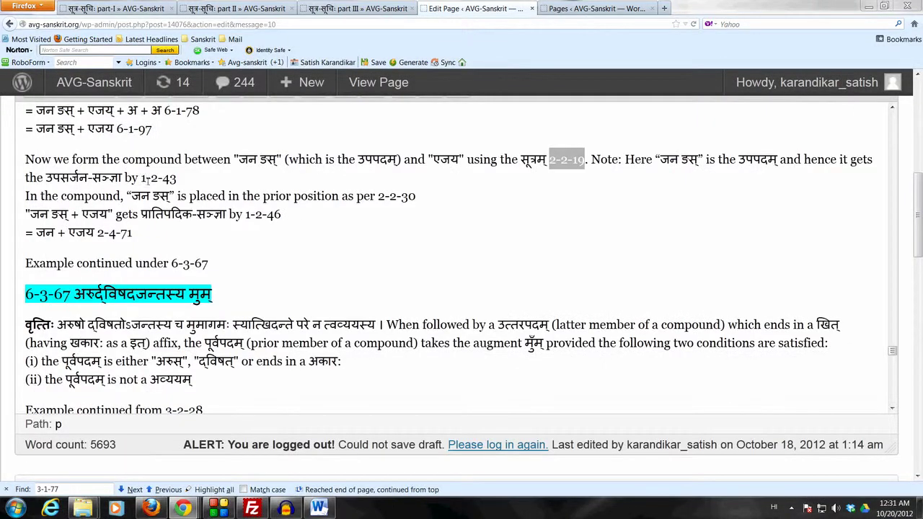
{"action": "double_click", "coordinate": [157, 177]}
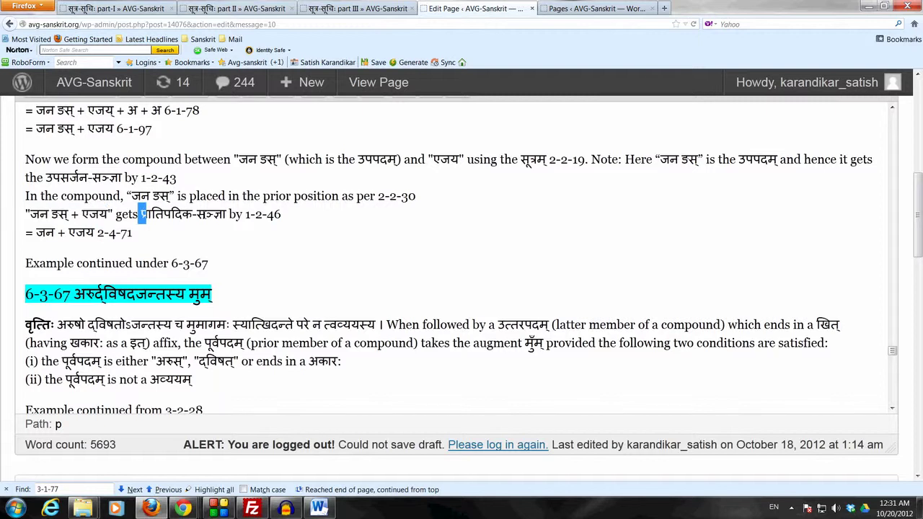
{"action": "left_click", "coordinate": [281, 214]}
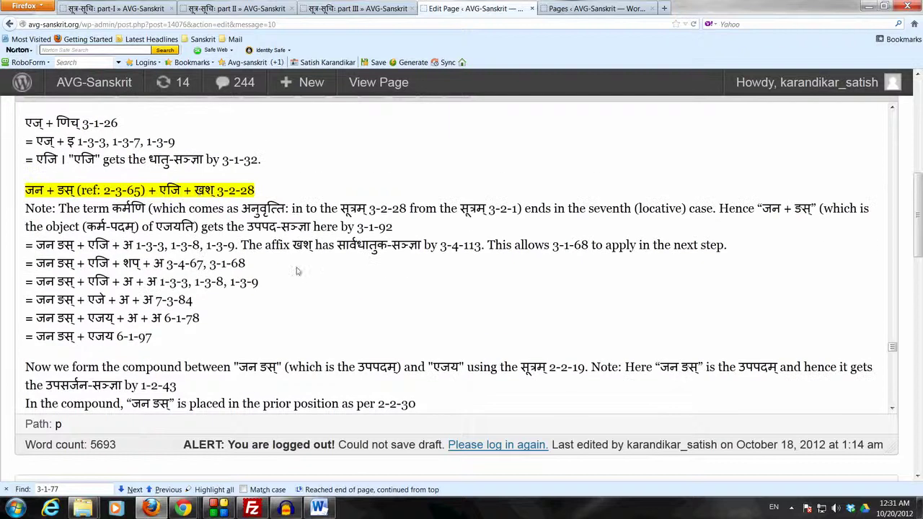
{"action": "double_click", "coordinate": [199, 190]}
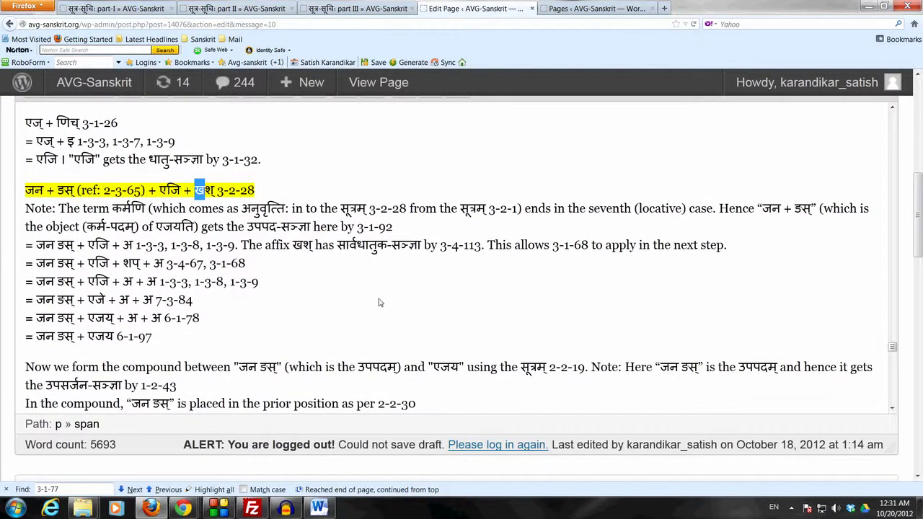
{"action": "scroll", "scroll_direction": "down", "scroll_amount": 3}
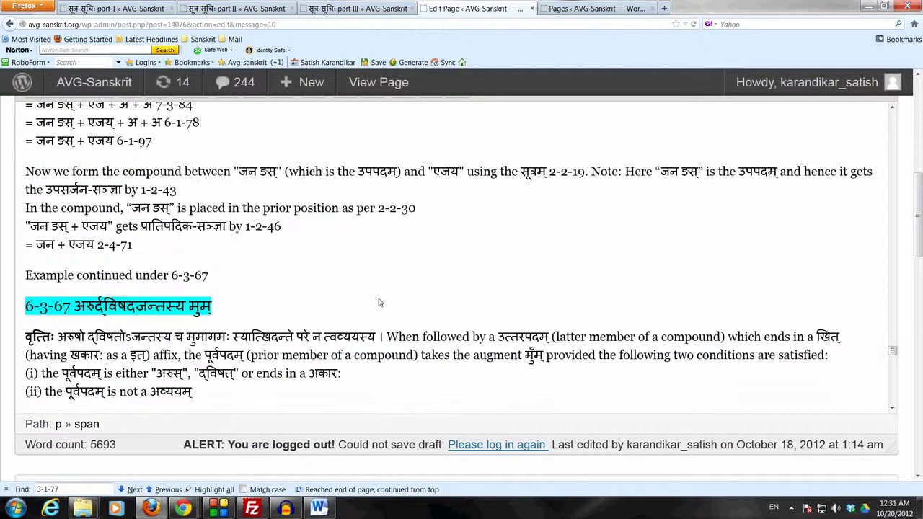
{"action": "scroll", "scroll_direction": "down", "scroll_amount": 3}
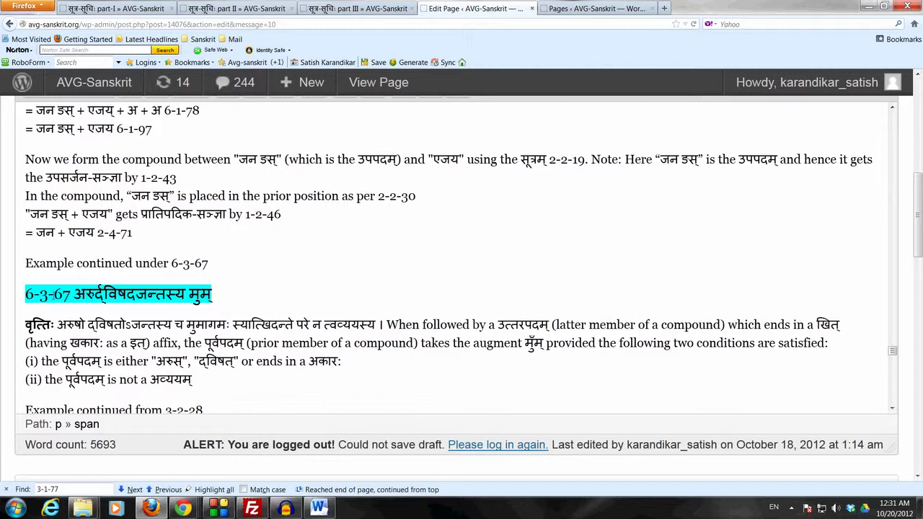